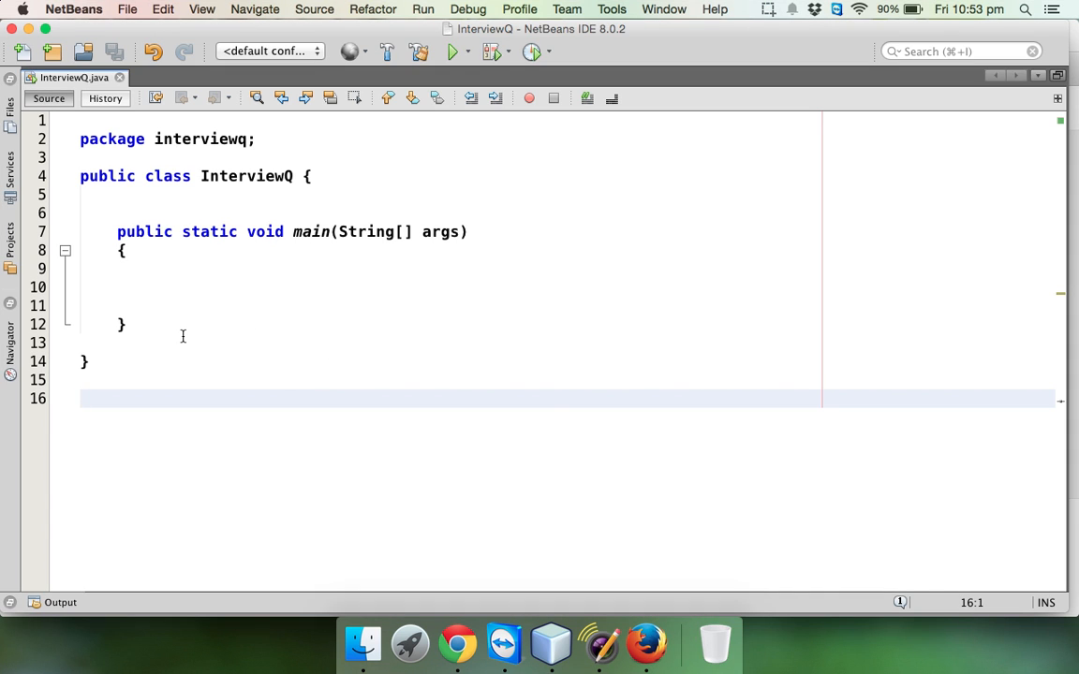
- Add an empty class A below the InterviewQ class
{"action": "type", "text": "class"}
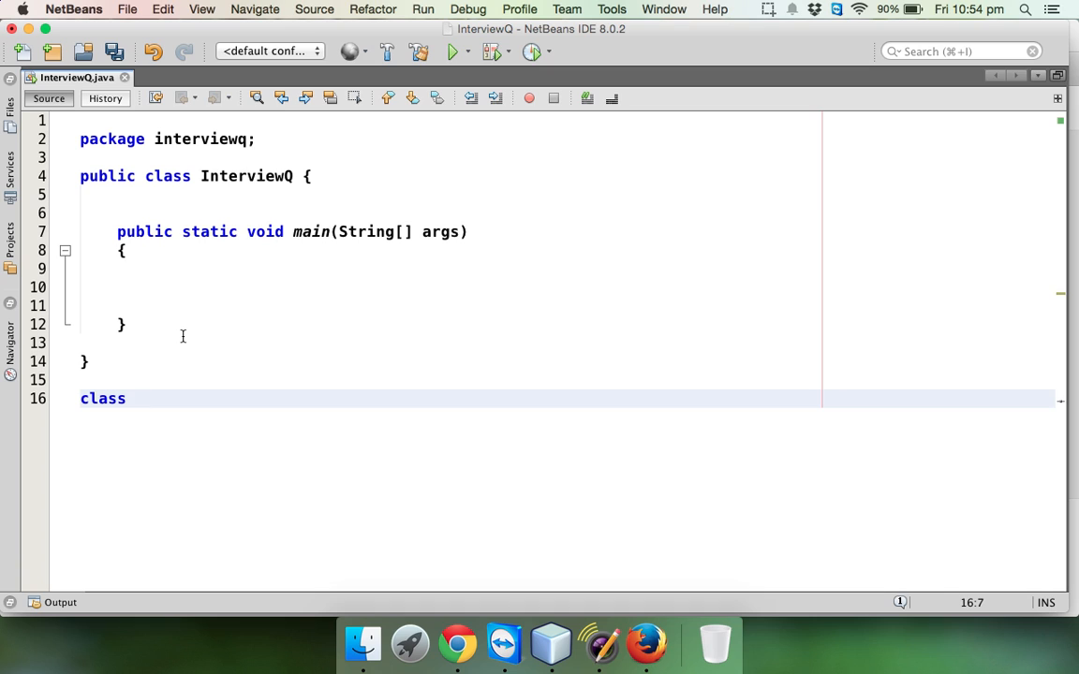
{"action": "type", "text": "A"}
{"action": "type", "text": "{"}
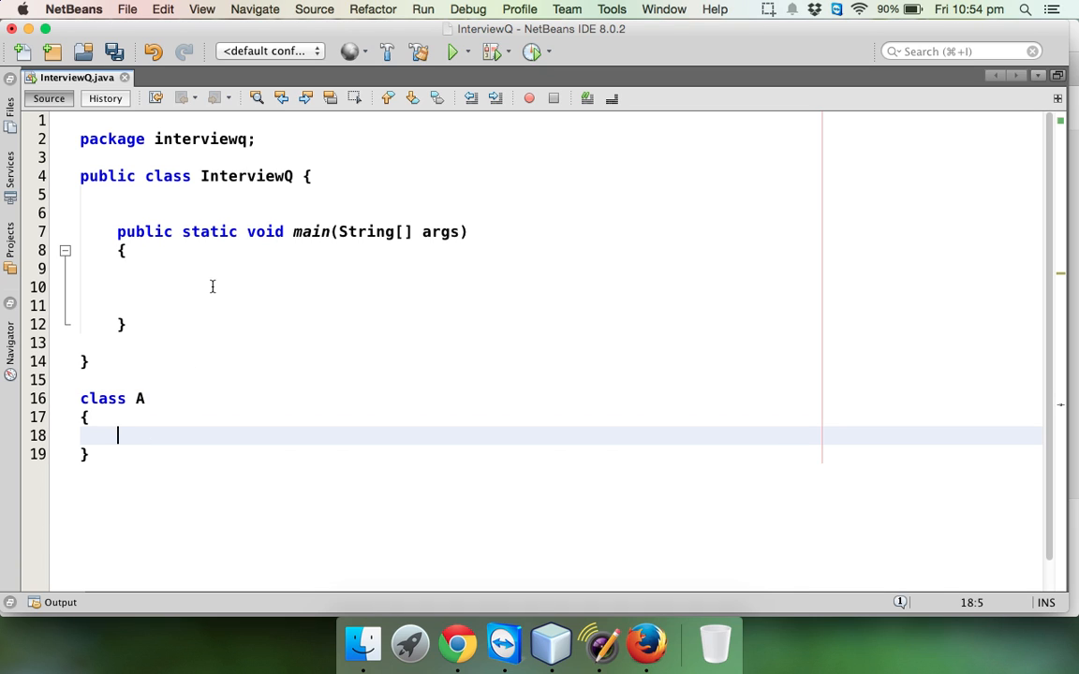
- In main, create 'A obj = new A();' and print obj with System.out.println
{"action": "type", "text": "A o"}
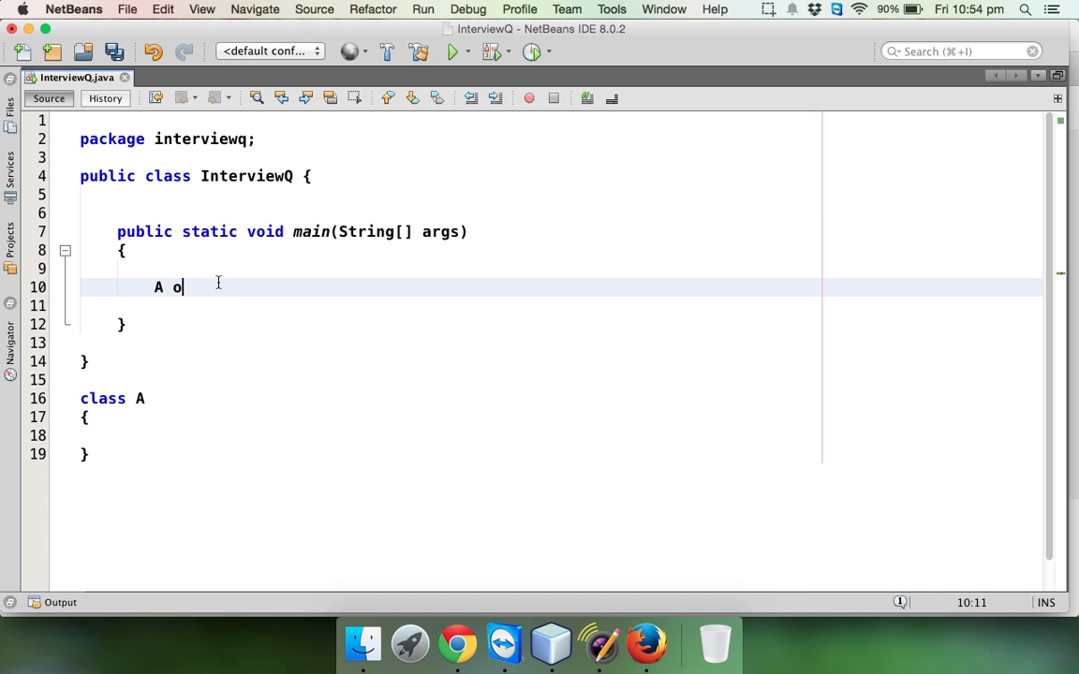
{"action": "type", "text": "bj = new"}
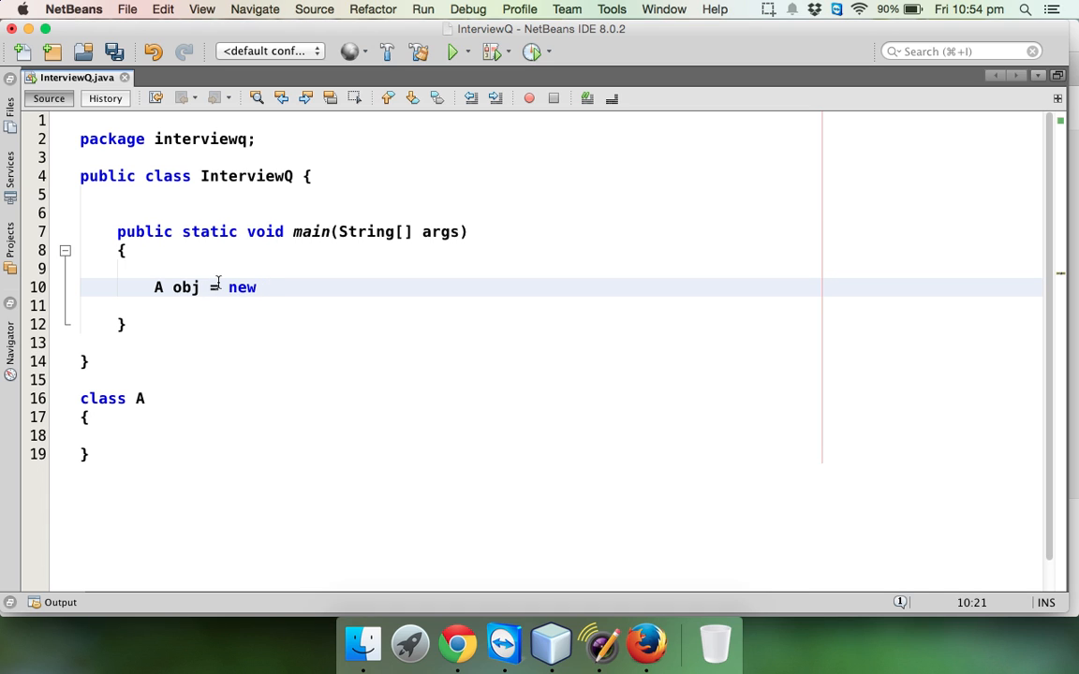
{"action": "type", "text": "A()"}
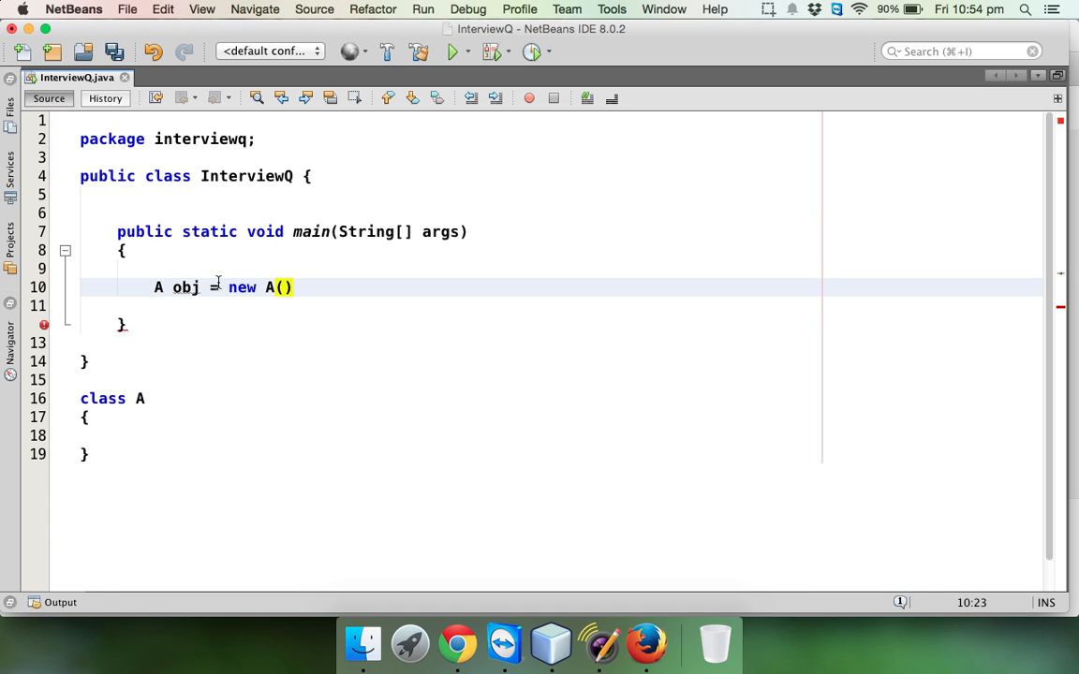
{"action": "type", "text": "System.out.println(\"\");"}
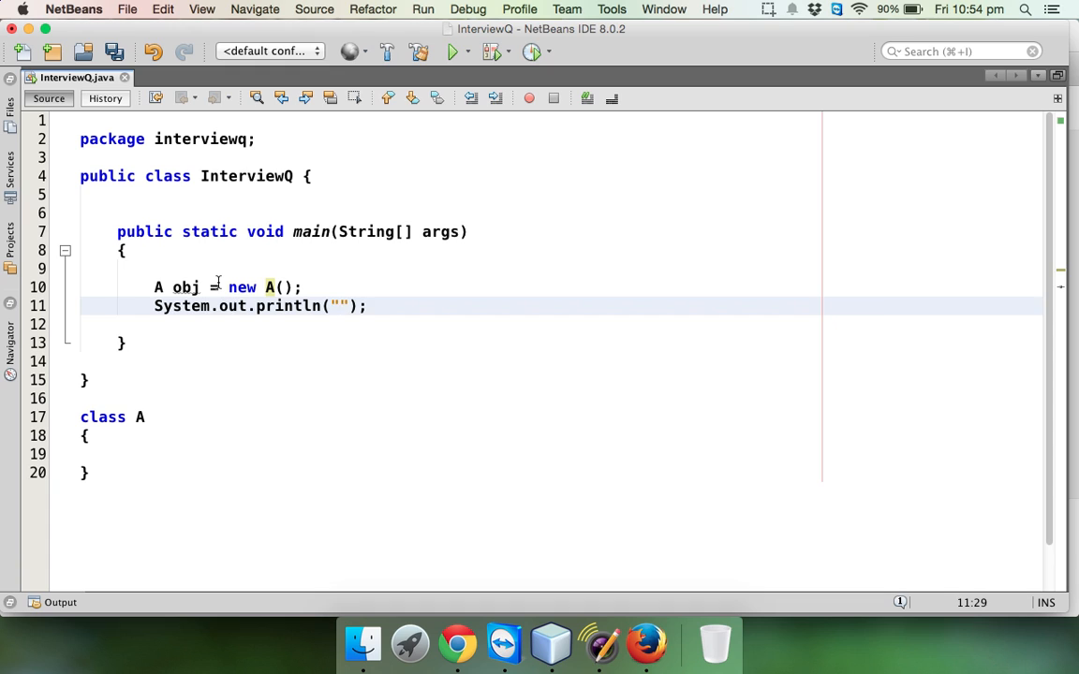
{"action": "type", "text": "obj"}
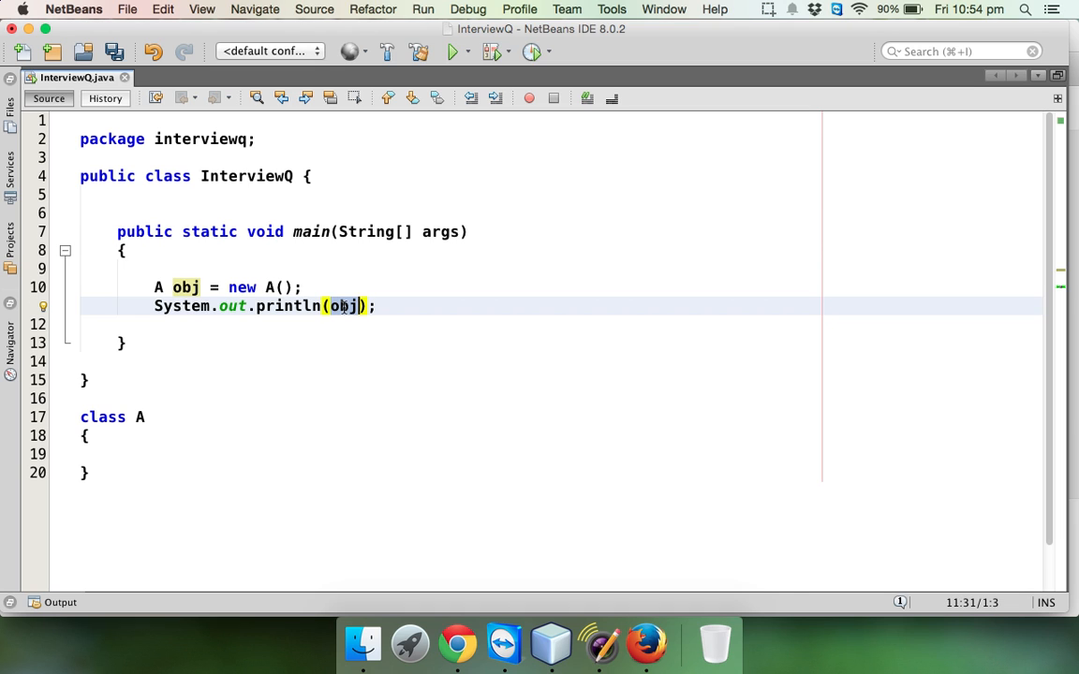
- Run InterviewQ, printing obj as interviewq.A@15db9742 with BUILD SUCCESSFUL
{"action": "right_click", "coordinate": [341, 307]}
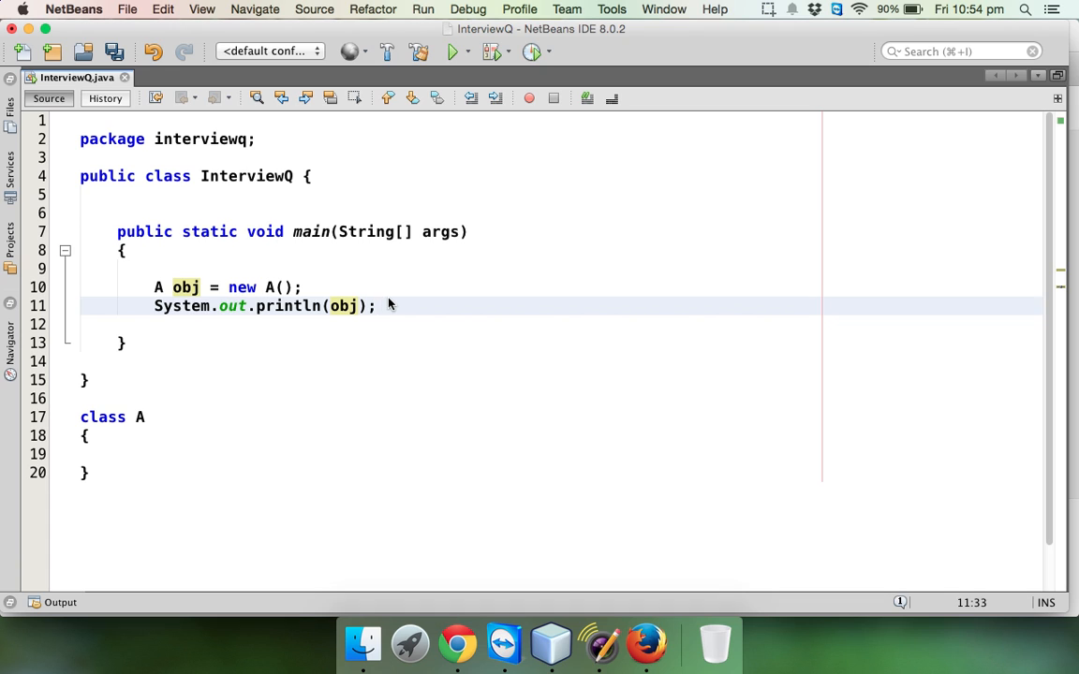
{"action": "left_click", "coordinate": [376, 308]}
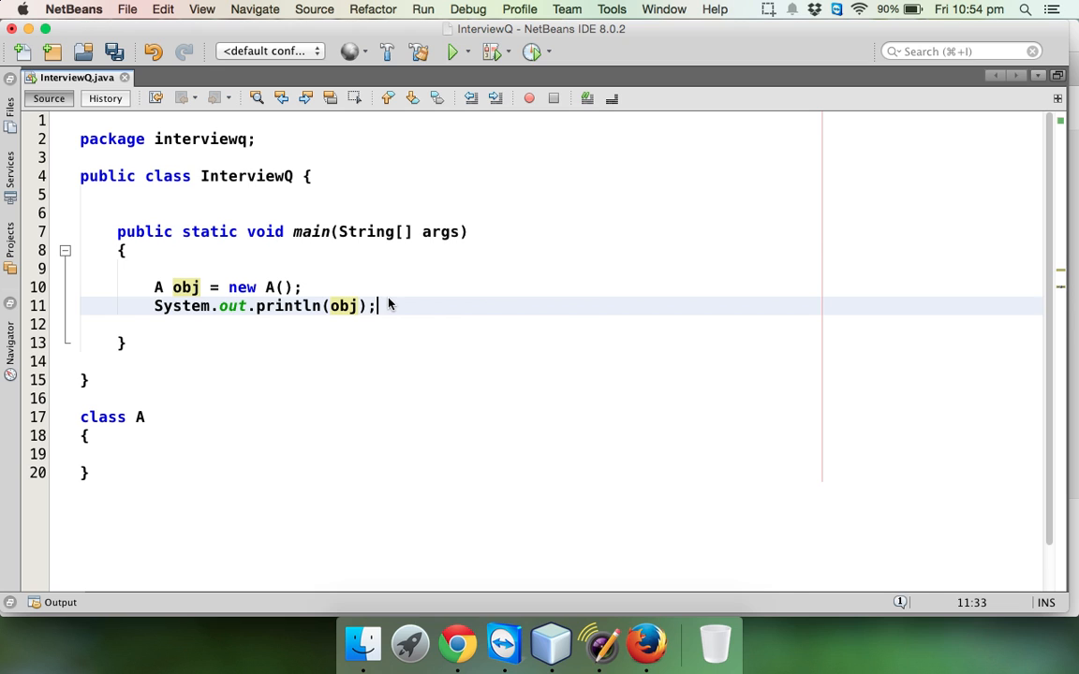
{"action": "left_click", "coordinate": [456, 53]}
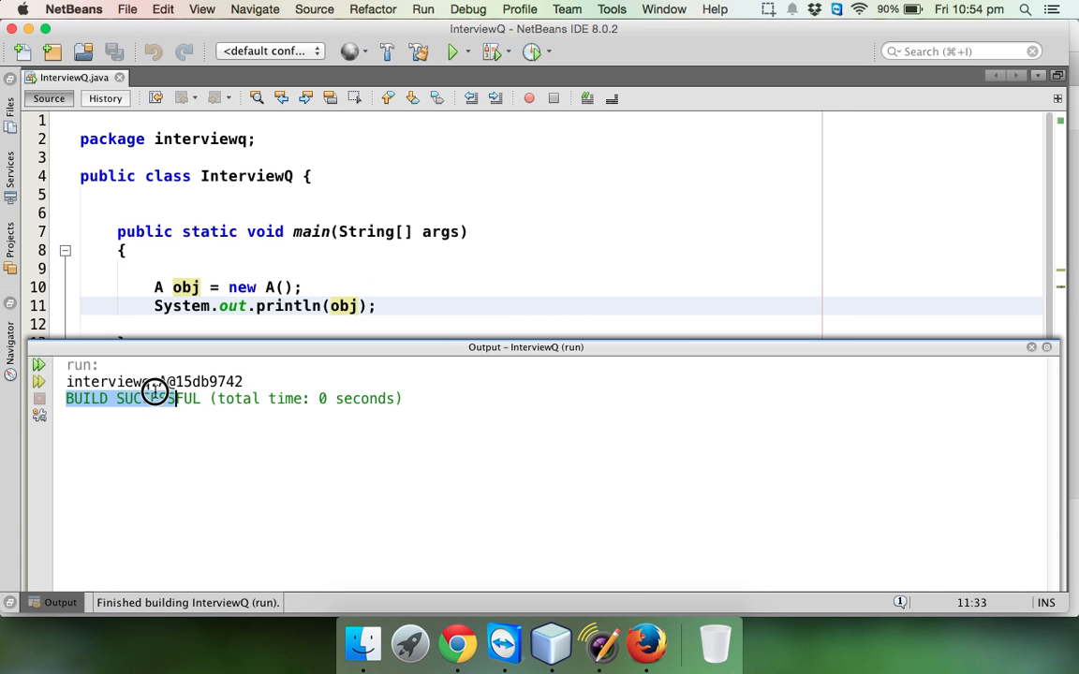
- Close the Output window to return to the InterviewQ source
{"action": "left_click", "coordinate": [153, 382]}
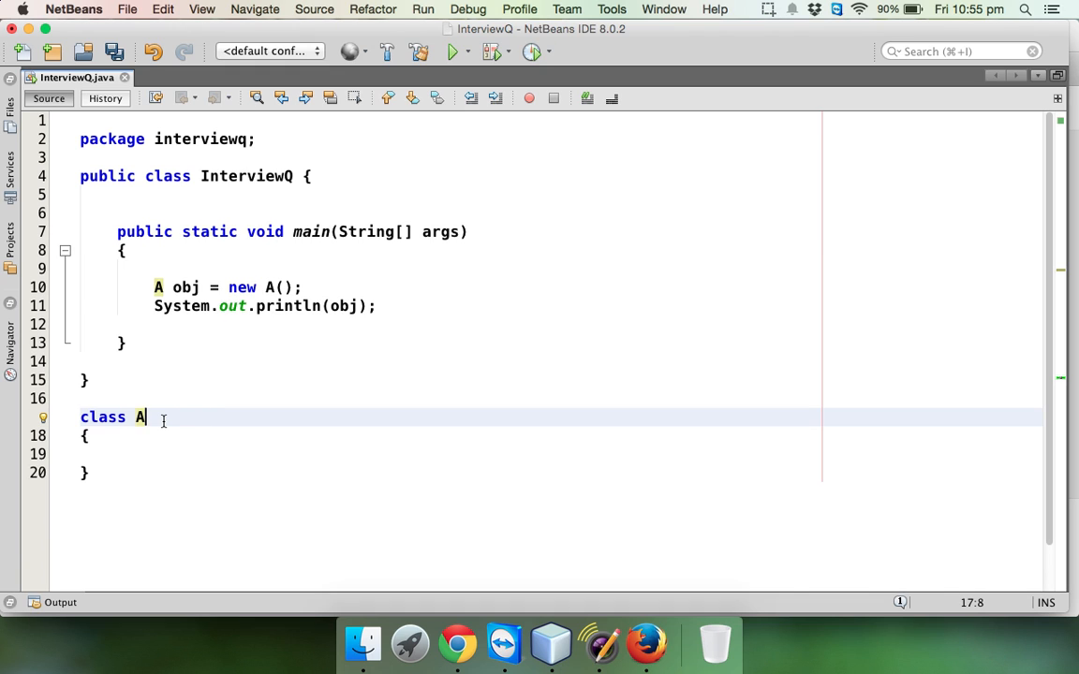
- Make class A explicitly extend Object and select obj in the println call
{"action": "type", "text": "\" \""}
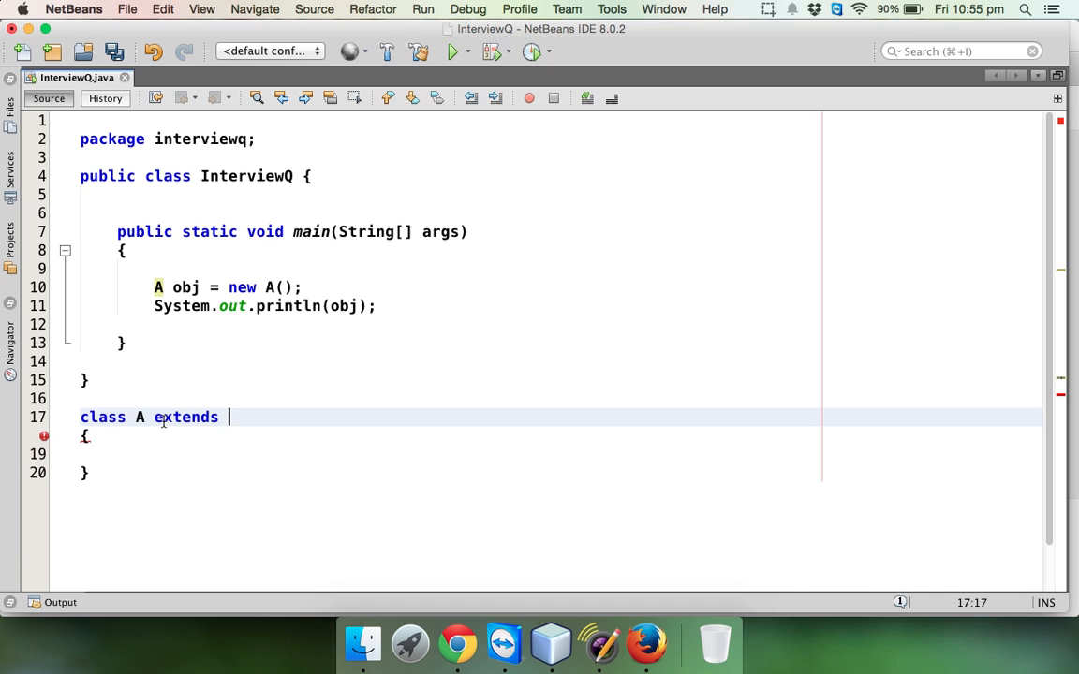
{"action": "type", "text": "Object"}
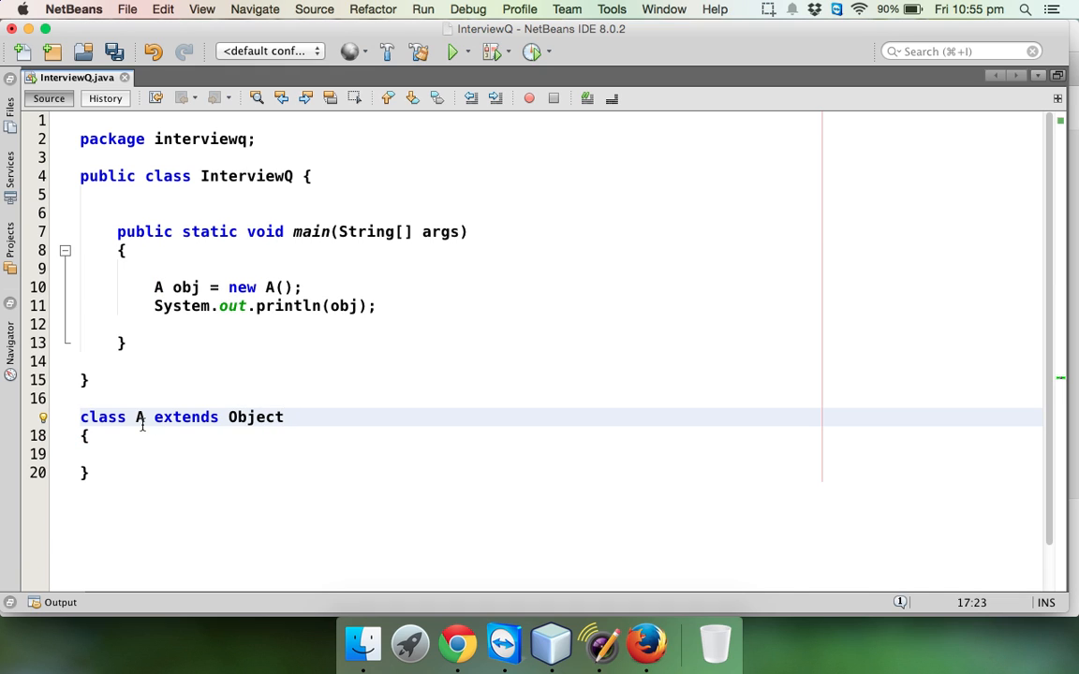
{"action": "double_click", "coordinate": [153, 416]}
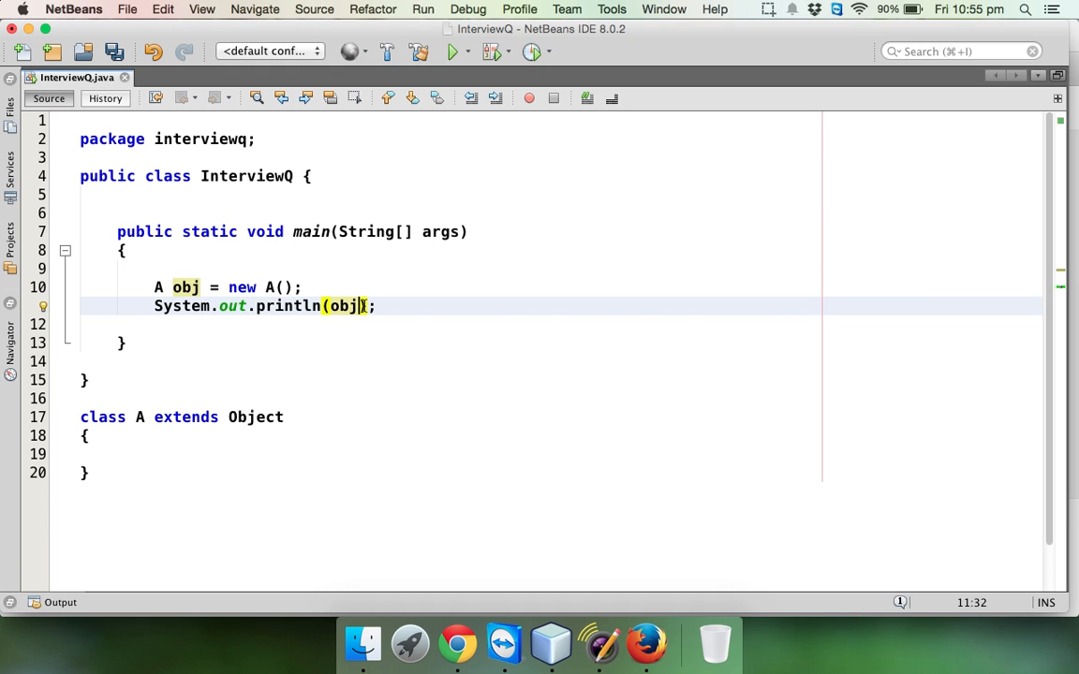
- Change the print statement to call obj.toString() via code completion
{"action": "type", "text": ".toString("}
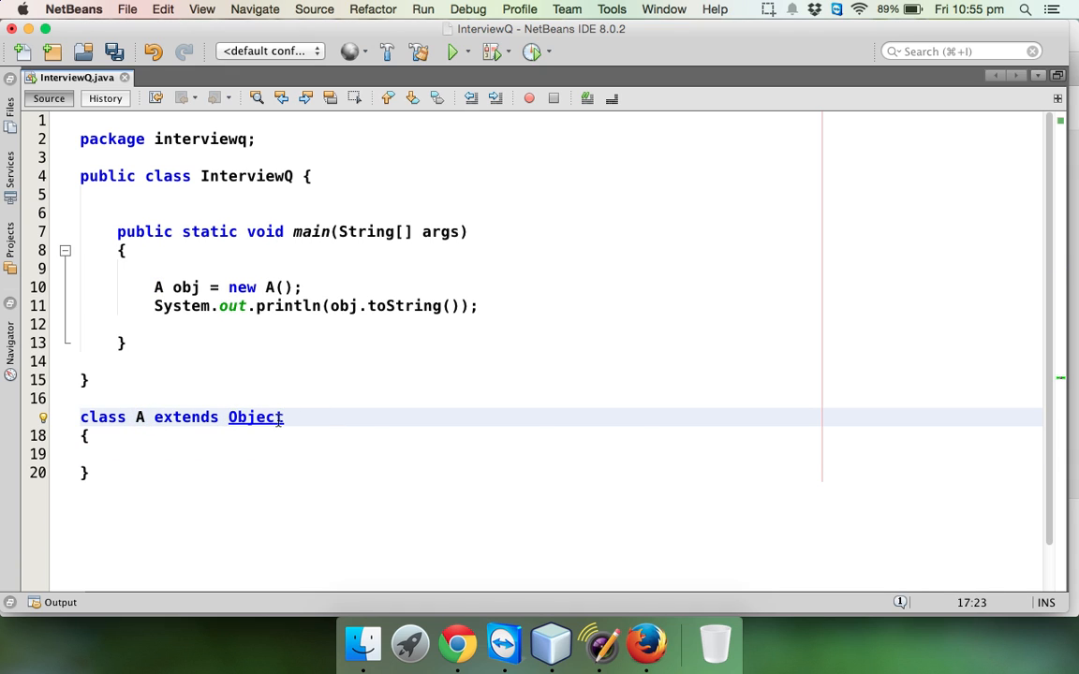
- Open Object.java and locate its toString method
{"action": "left_click", "coordinate": [255, 416]}
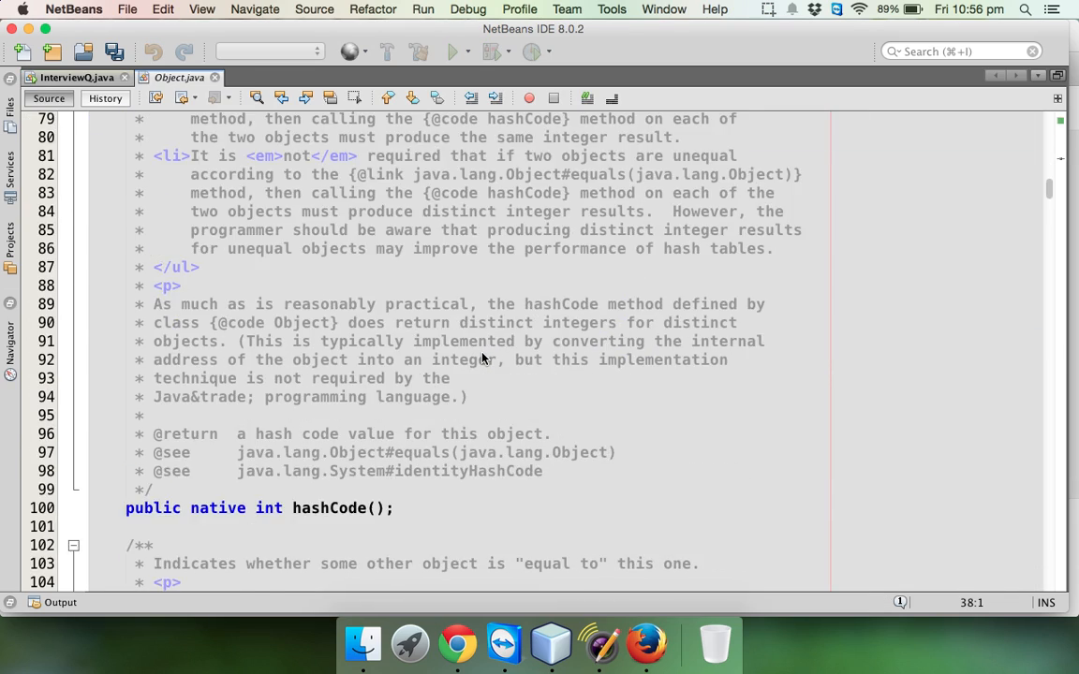
{"action": "scroll", "scroll_direction": "down", "scroll_amount": 3}
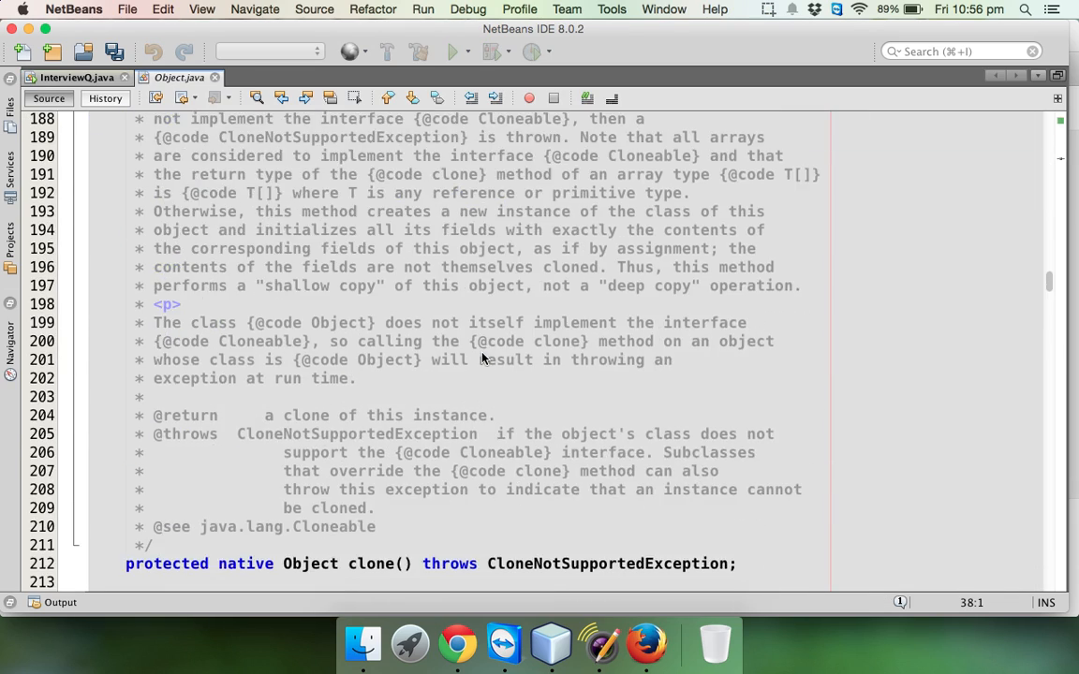
{"action": "scroll", "scroll_direction": "down", "scroll_amount": 3}
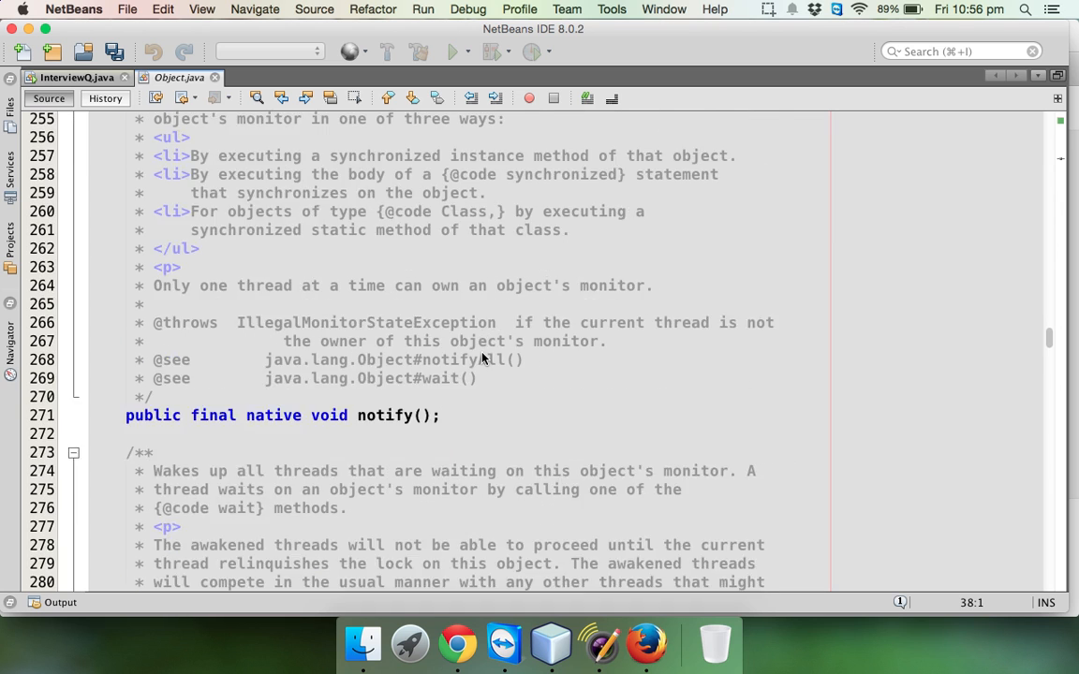
{"action": "scroll", "scroll_direction": "up", "scroll_amount": 3}
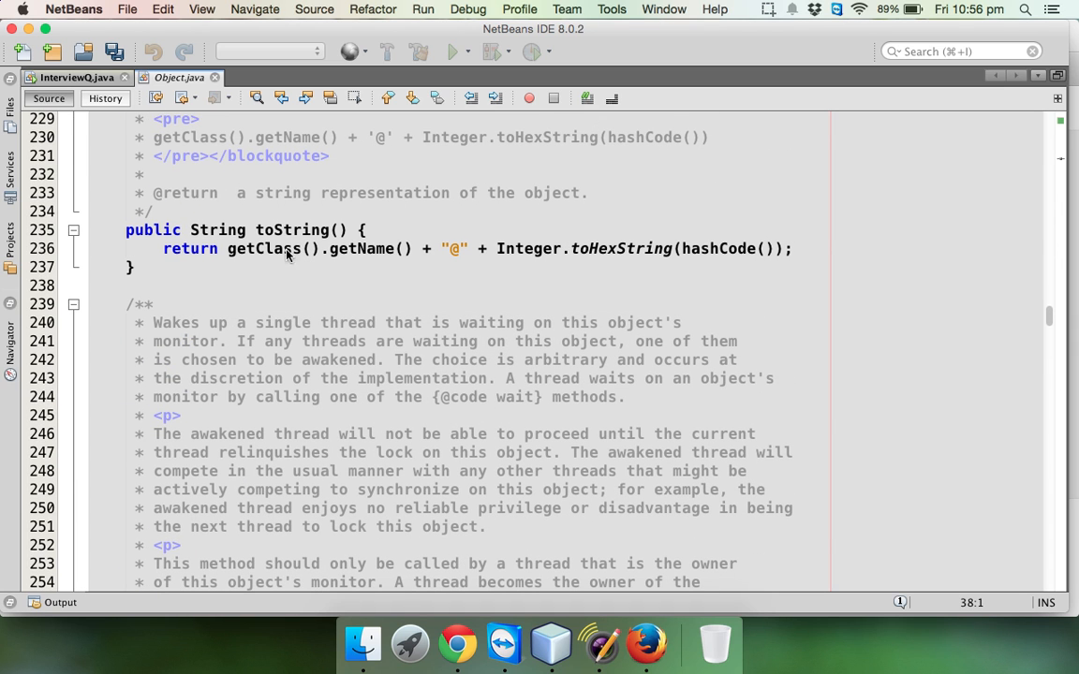
{"action": "left_click", "coordinate": [330, 229]}
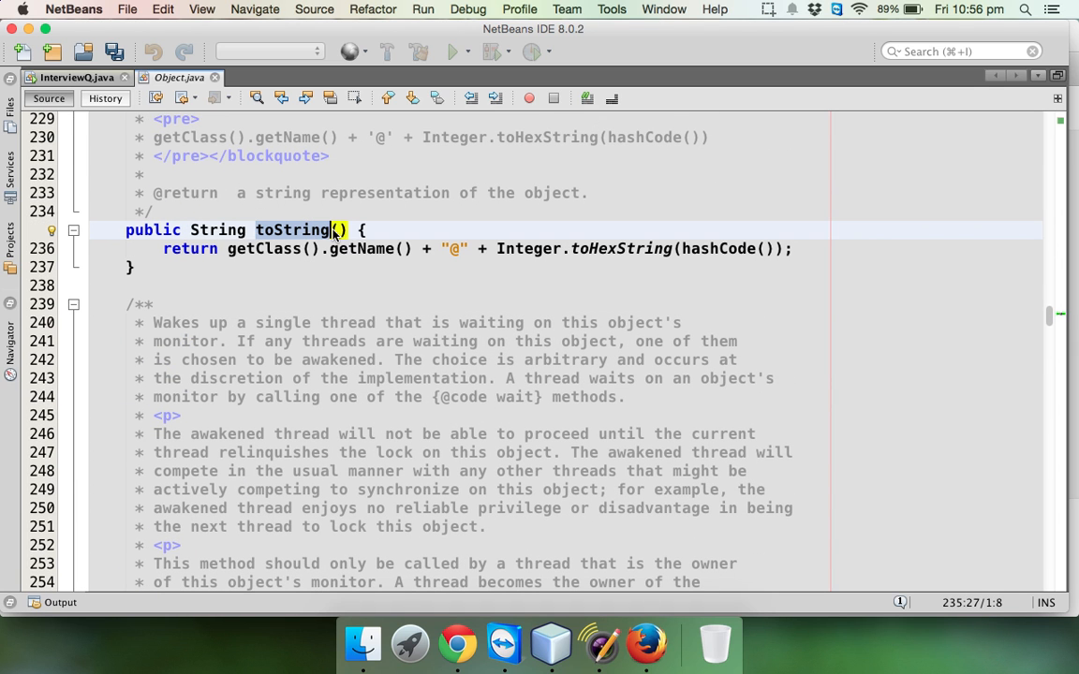
- Run InterviewQ again, printing interviewq.A@15db9742, and return to Object's toString
{"action": "left_click", "coordinate": [75, 77]}
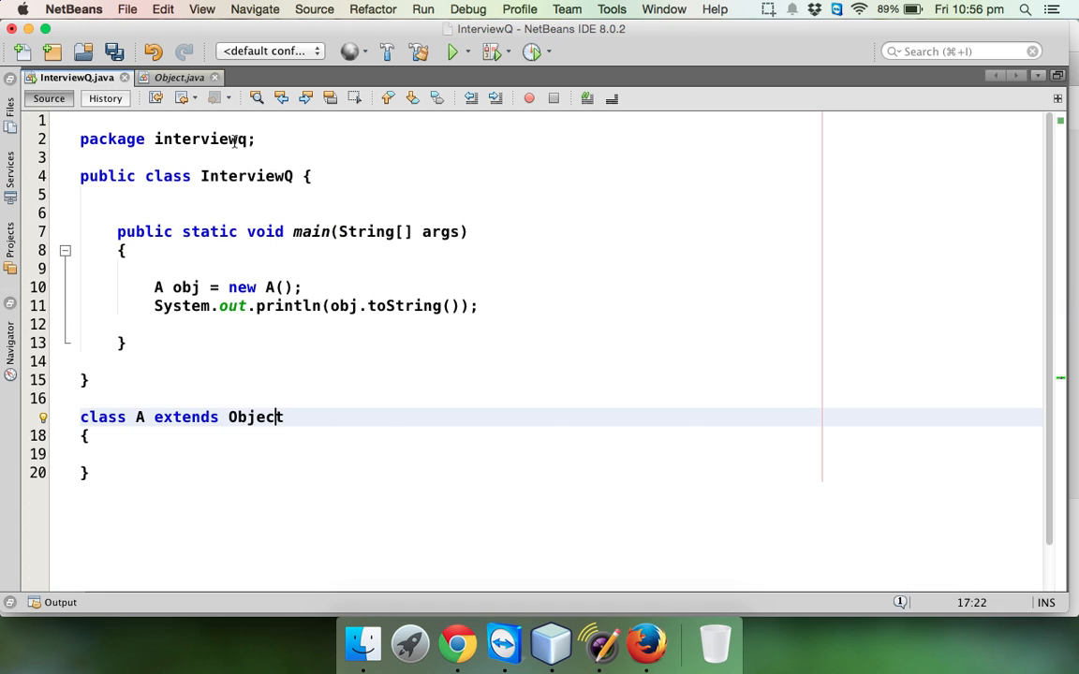
{"action": "mouse_move", "coordinate": [411, 296]}
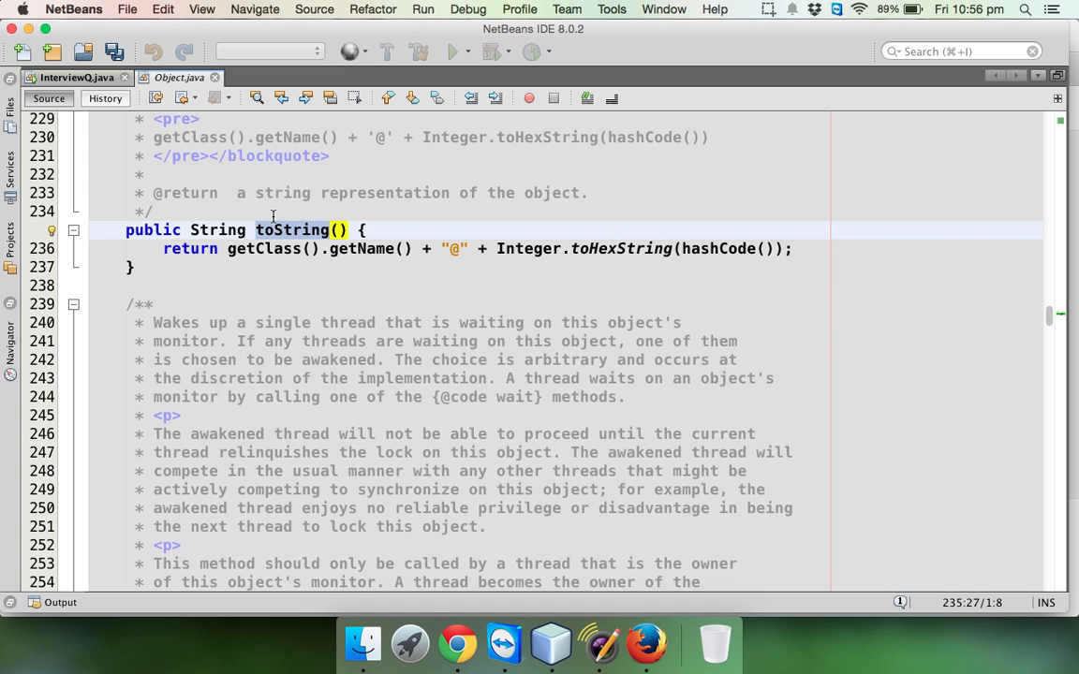
{"action": "left_click", "coordinate": [264, 247]}
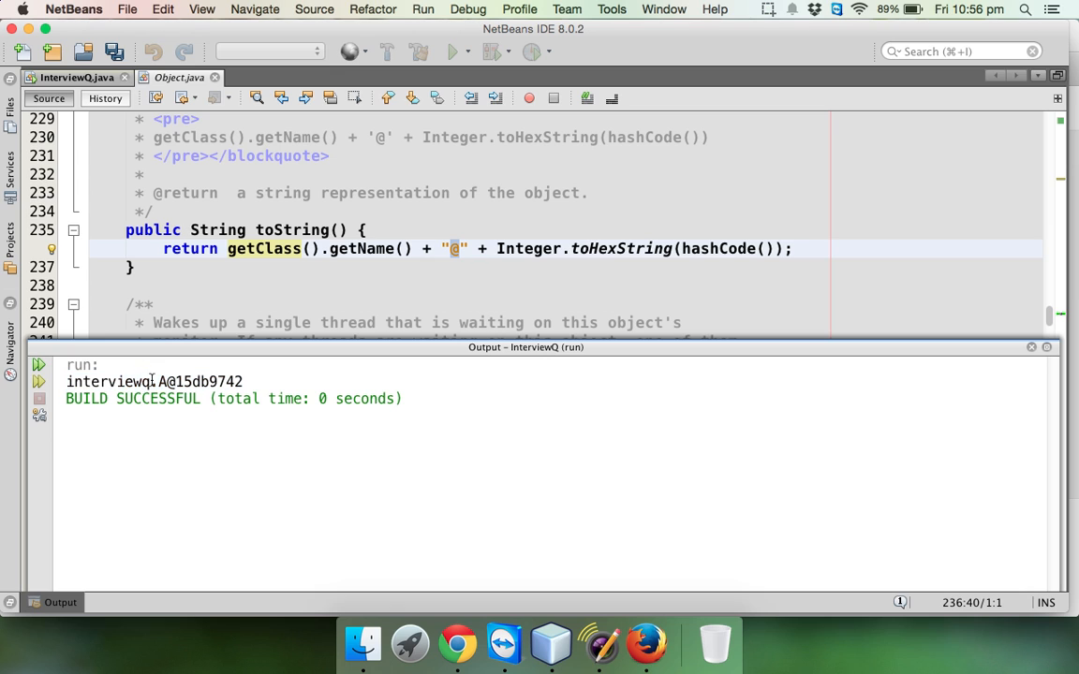
- Close the Output window, leaving Object's toString source in view
{"action": "double_click", "coordinate": [109, 382]}
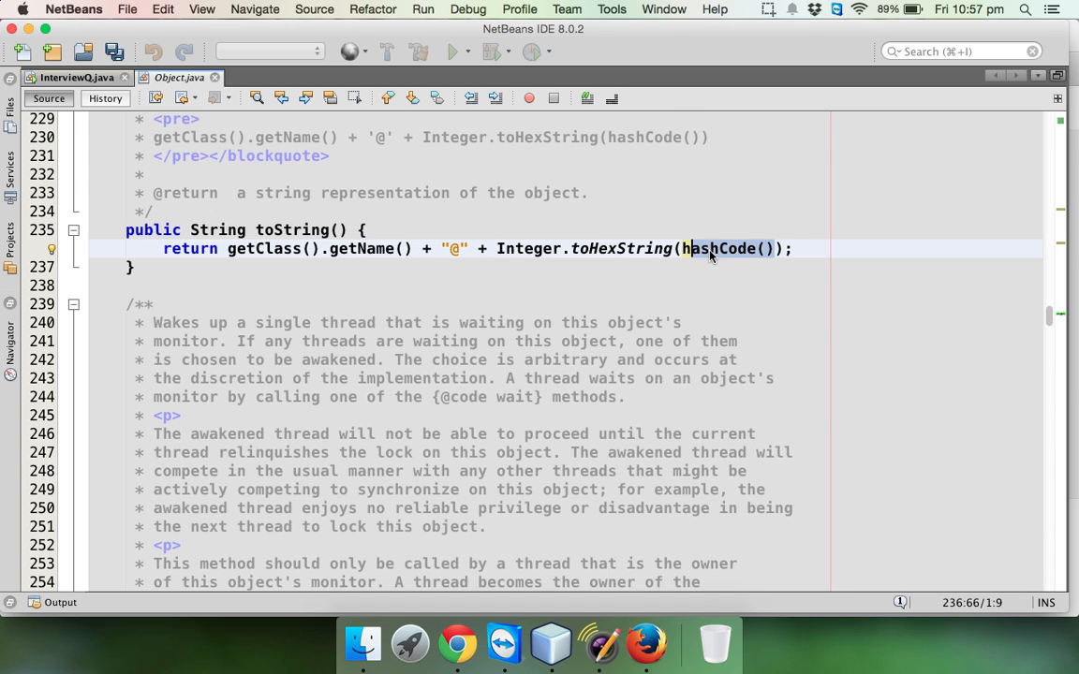
{"action": "double_click", "coordinate": [719, 248]}
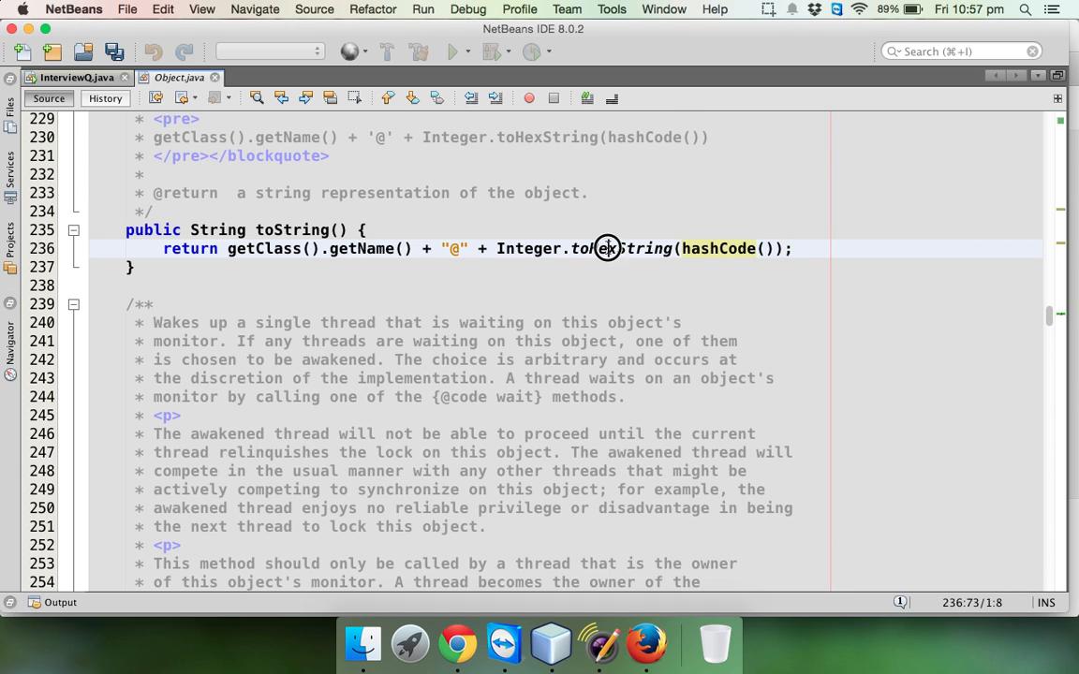
{"action": "double_click", "coordinate": [606, 248]}
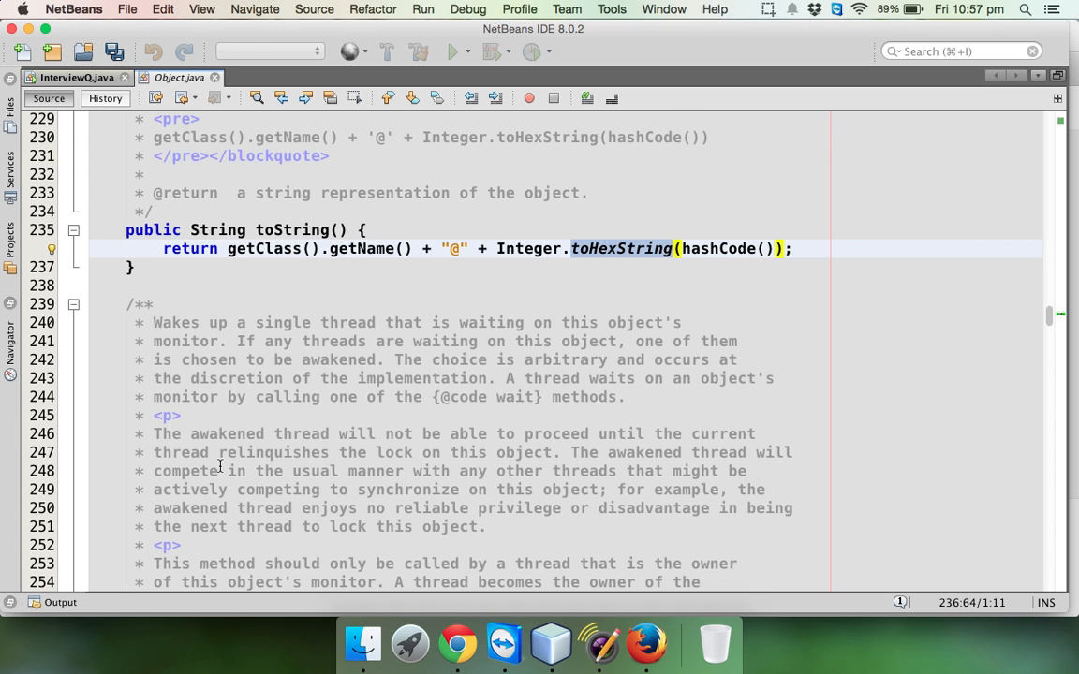
{"action": "left_click", "coordinate": [453, 52]}
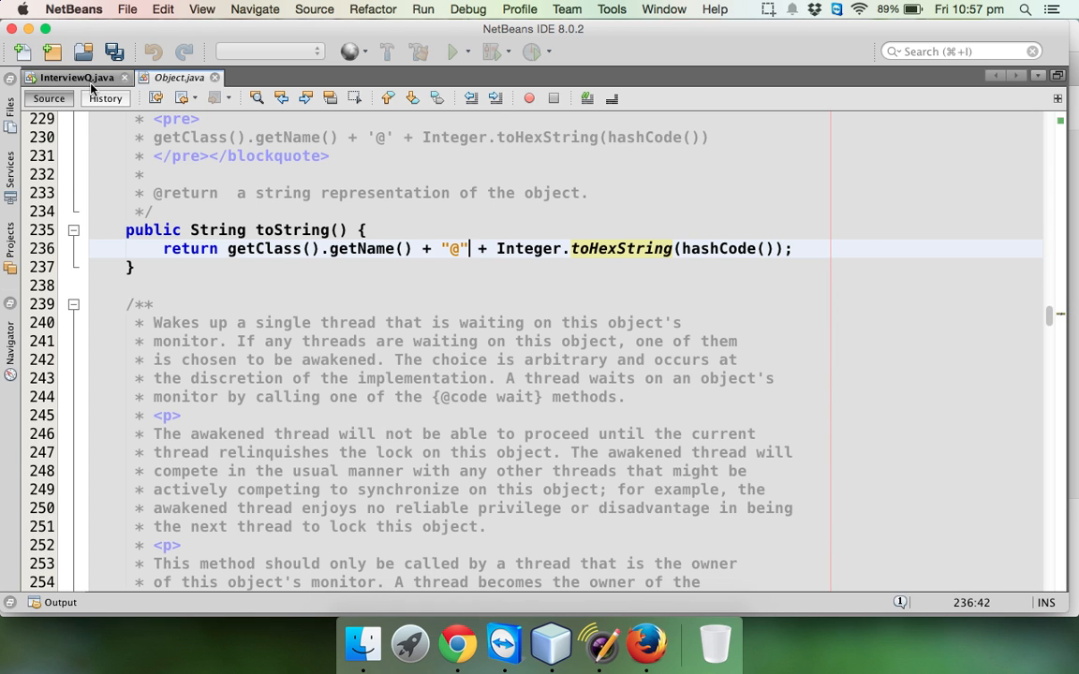
{"action": "left_click", "coordinate": [74, 77]}
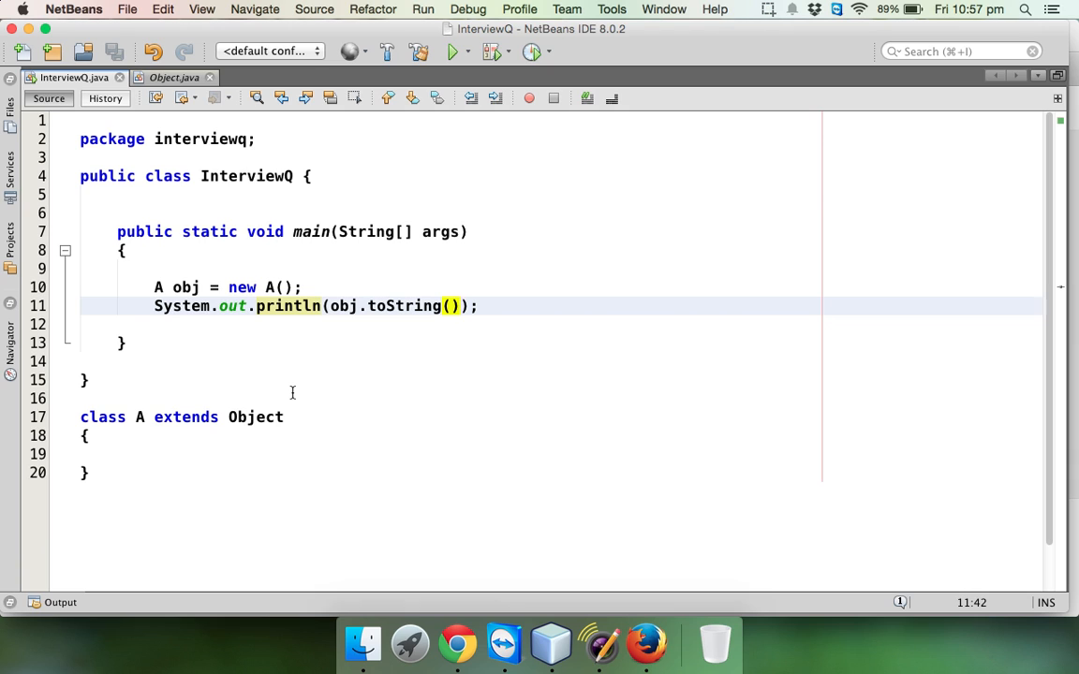
- Place the cursor on the toString() call in InterviewQ's main
{"action": "left_click", "coordinate": [459, 307]}
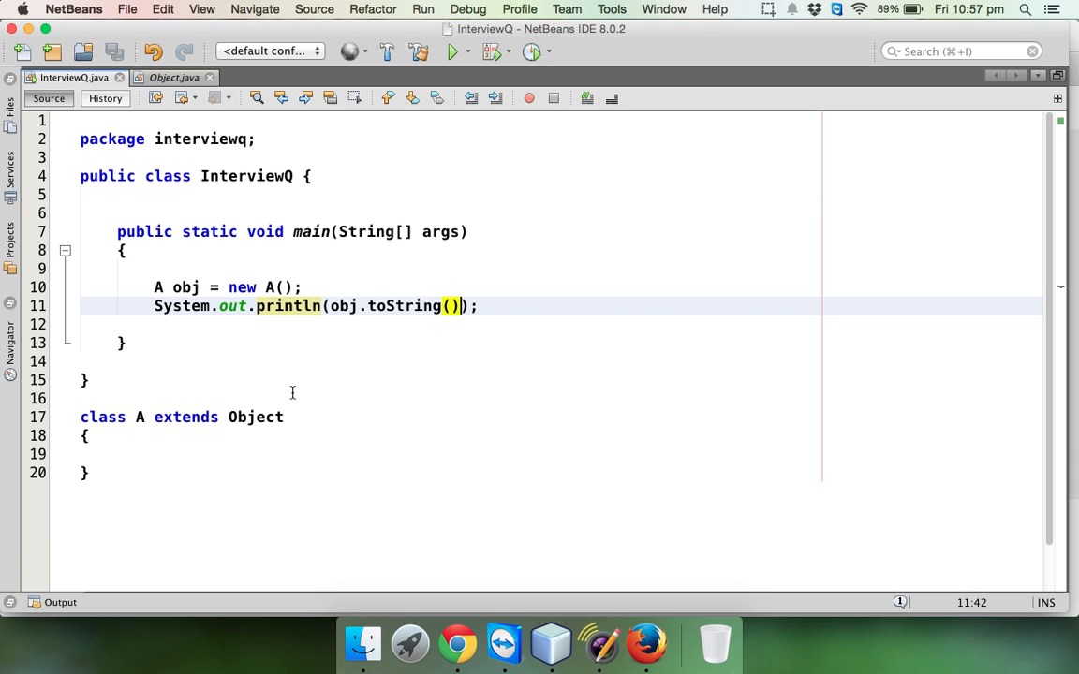